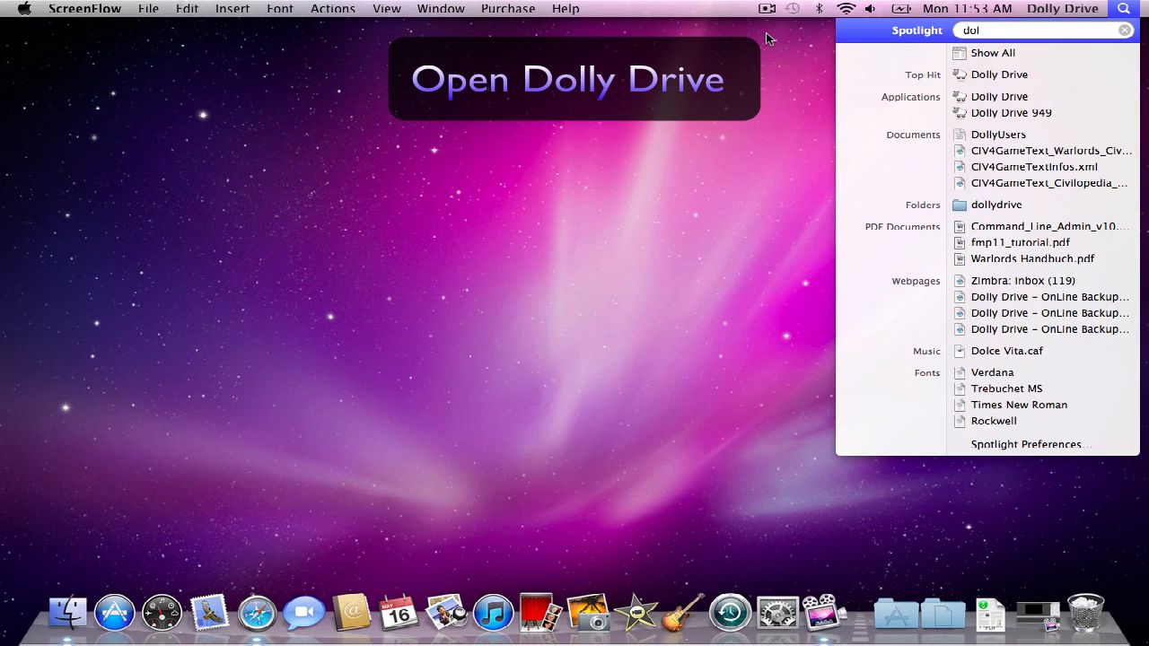
Launch Dolly Drive from Spotlight and check Time Machine is OFF in its preferences.
left_click(998, 76)
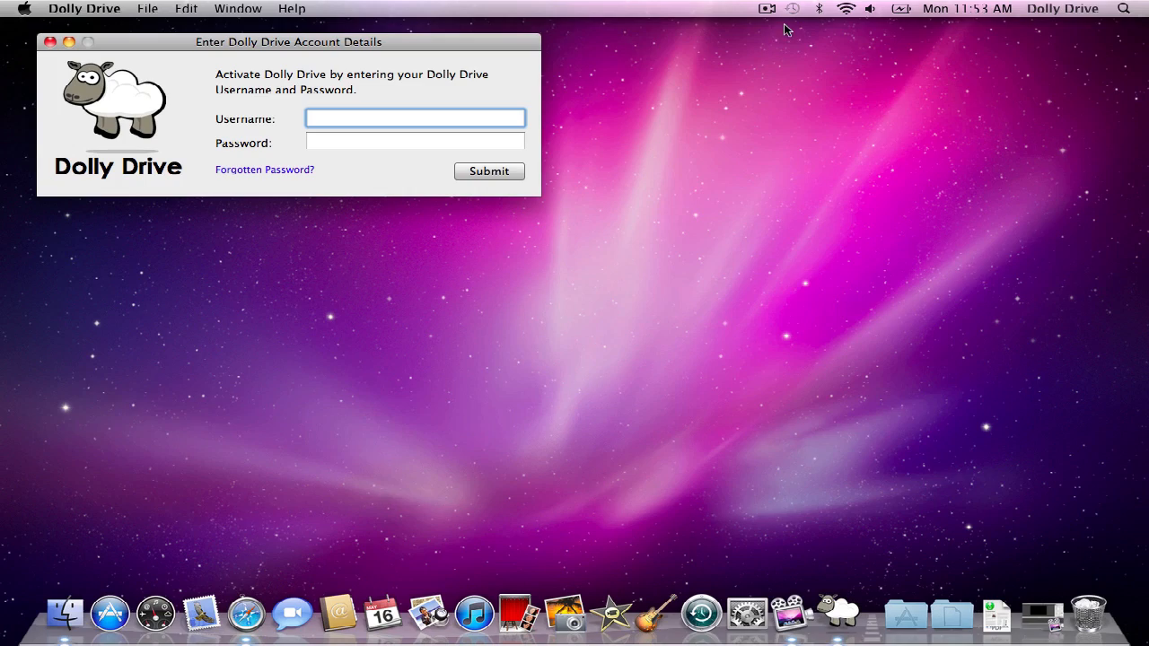
left_click(791, 7)
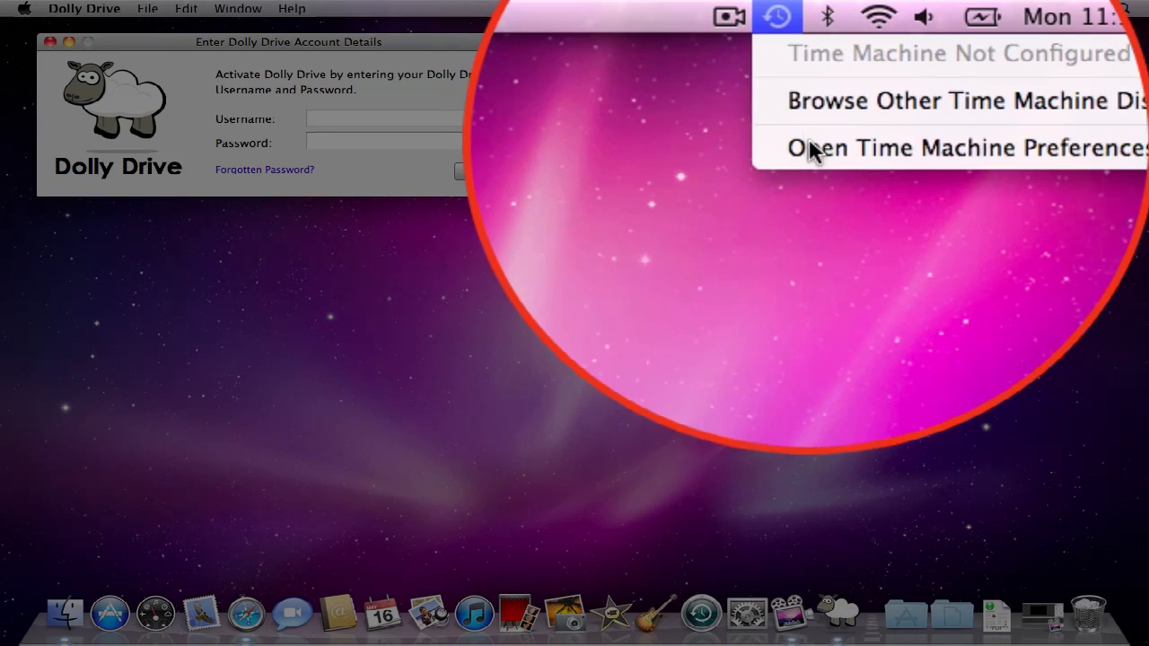
left_click(961, 147)
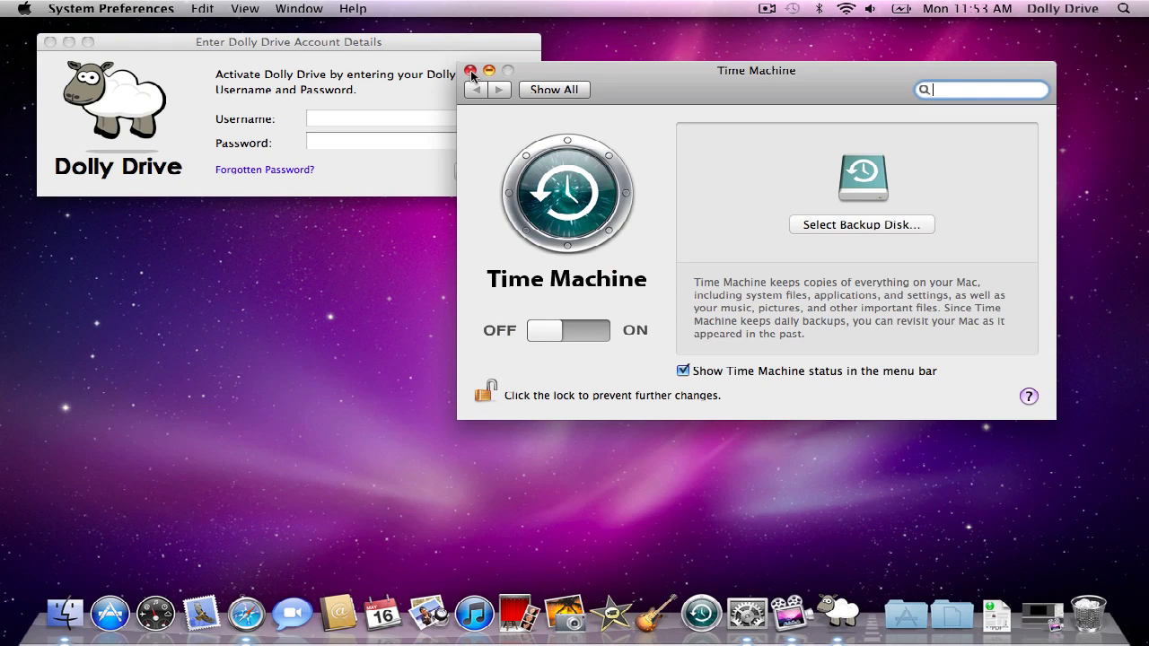
left_click(470, 71)
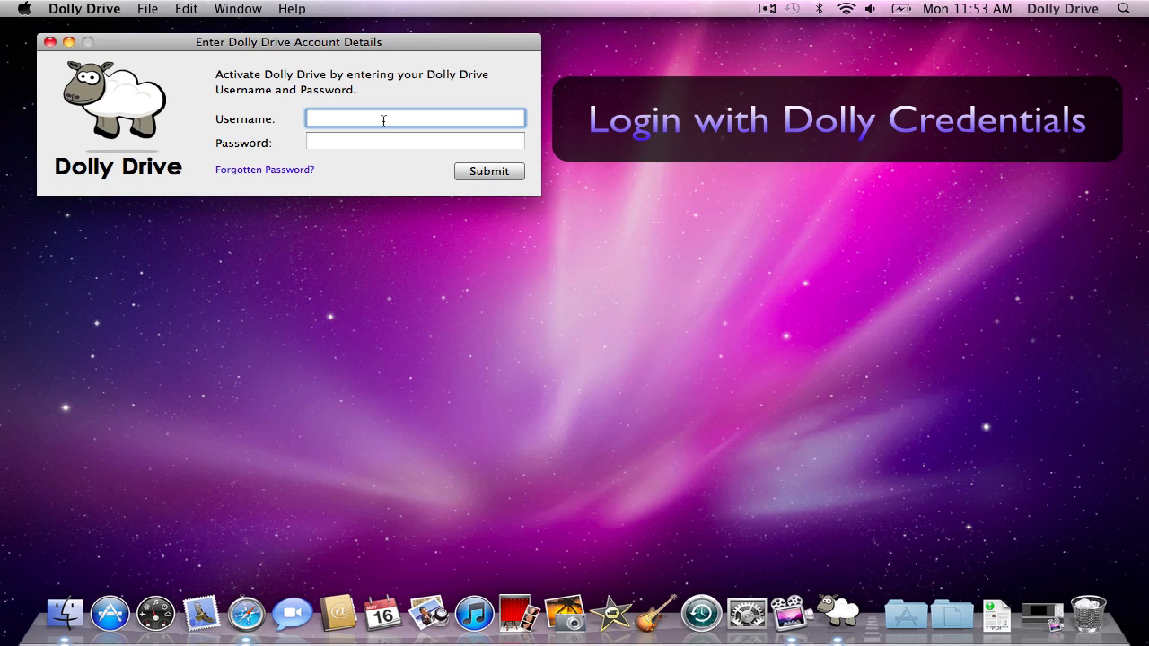
Sign in to the Dolly Drive account with the username and password.
type("dollytrav")
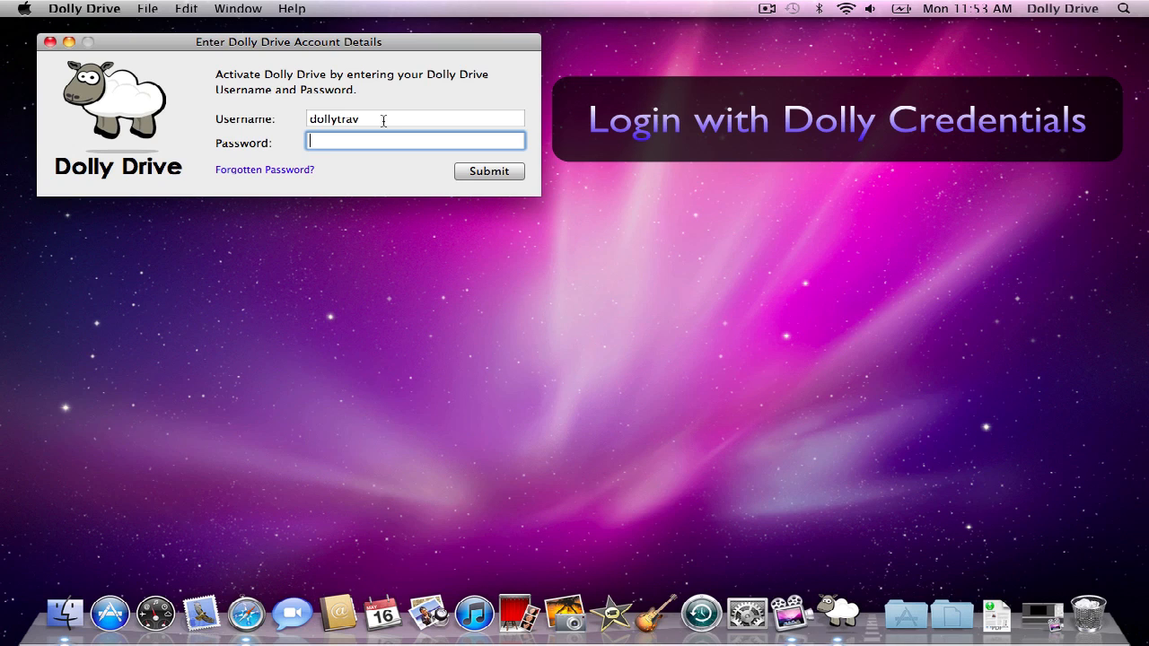
type("password")
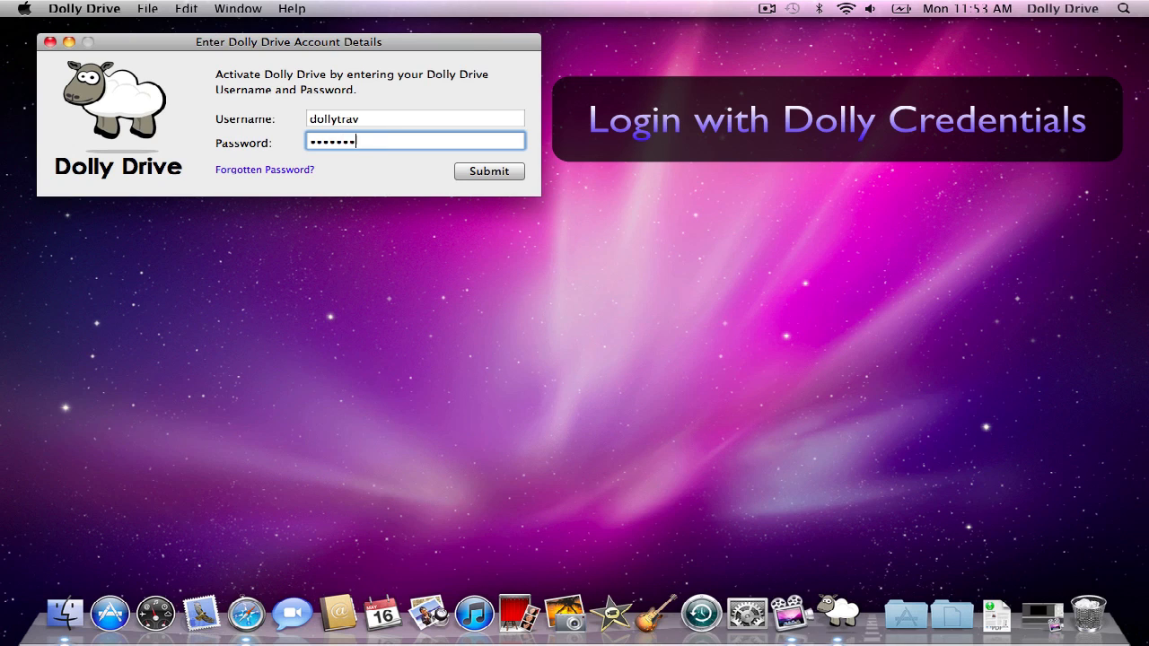
left_click(488, 171)
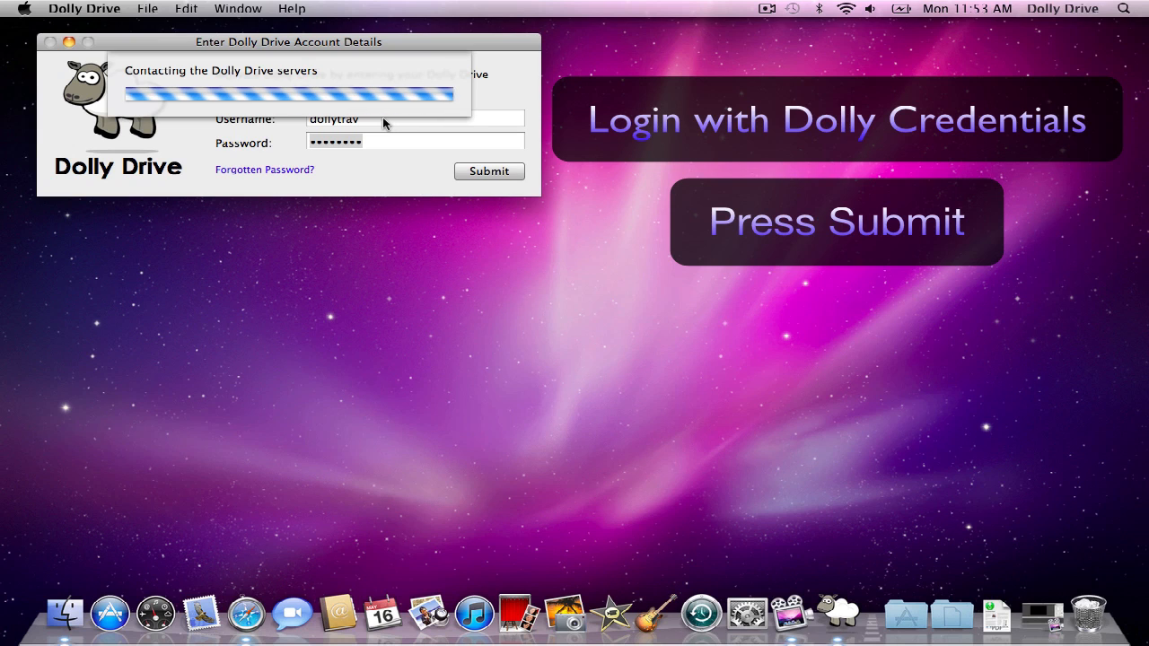
left_click(488, 172)
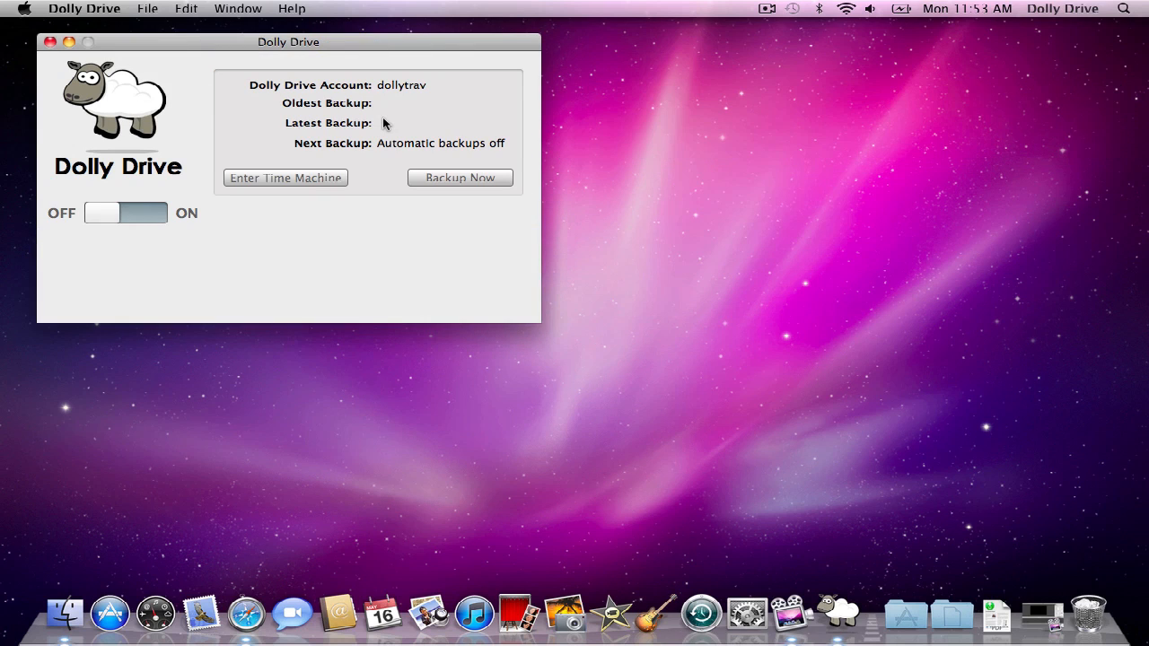
left_click(125, 212)
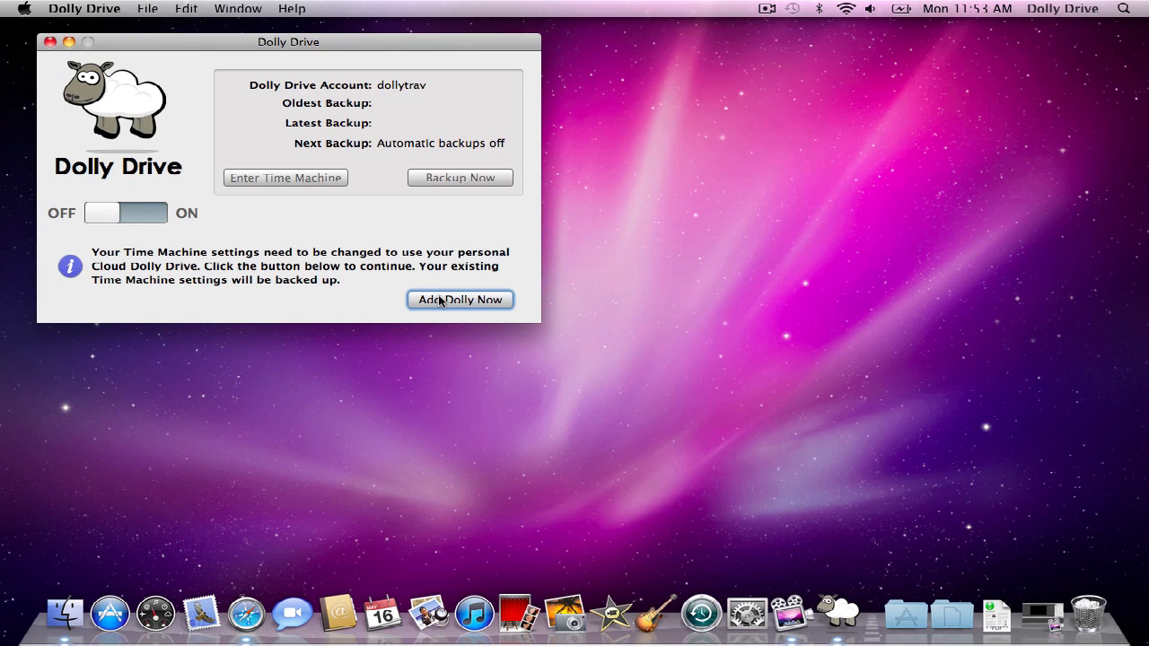
Add the cloud Dolly Drive to Time Machine so it begins mounting.
left_click(460, 298)
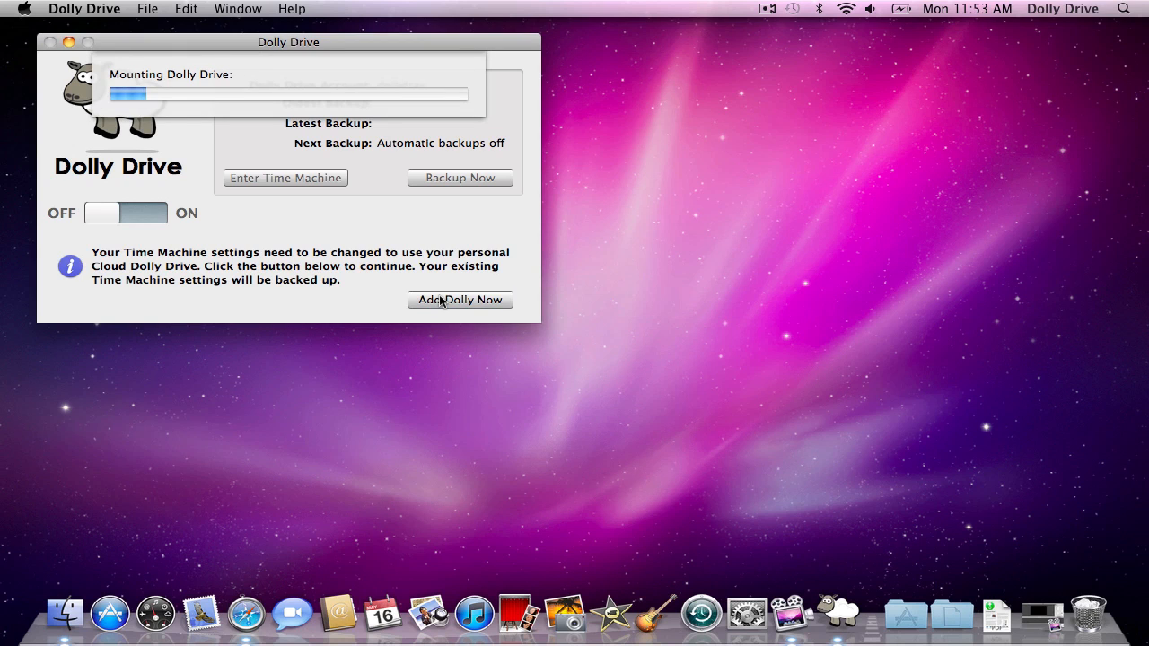
left_click(460, 298)
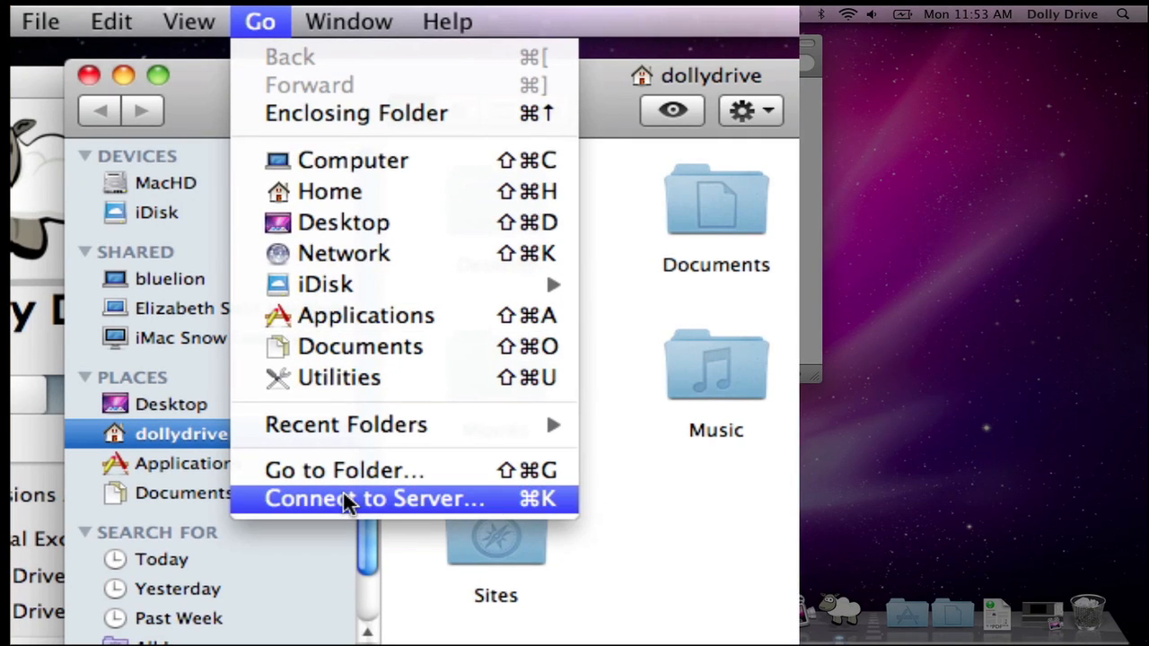
Connect to the server at localhost:5548 via Connect to Server.
left_click(374, 499)
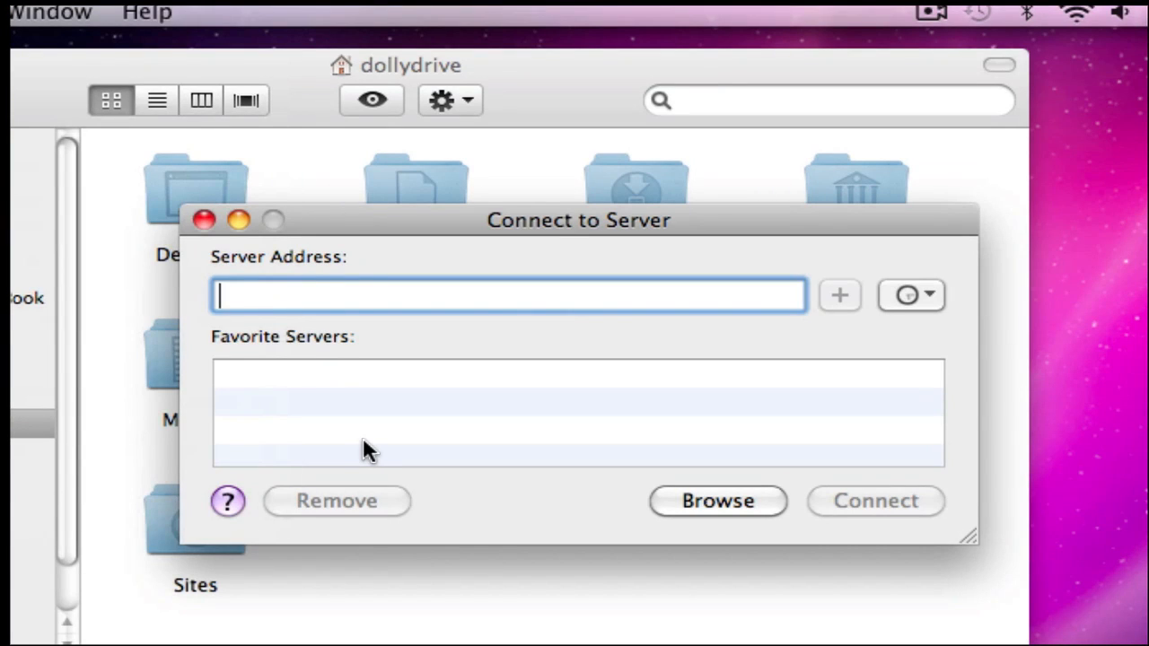
type("localho")
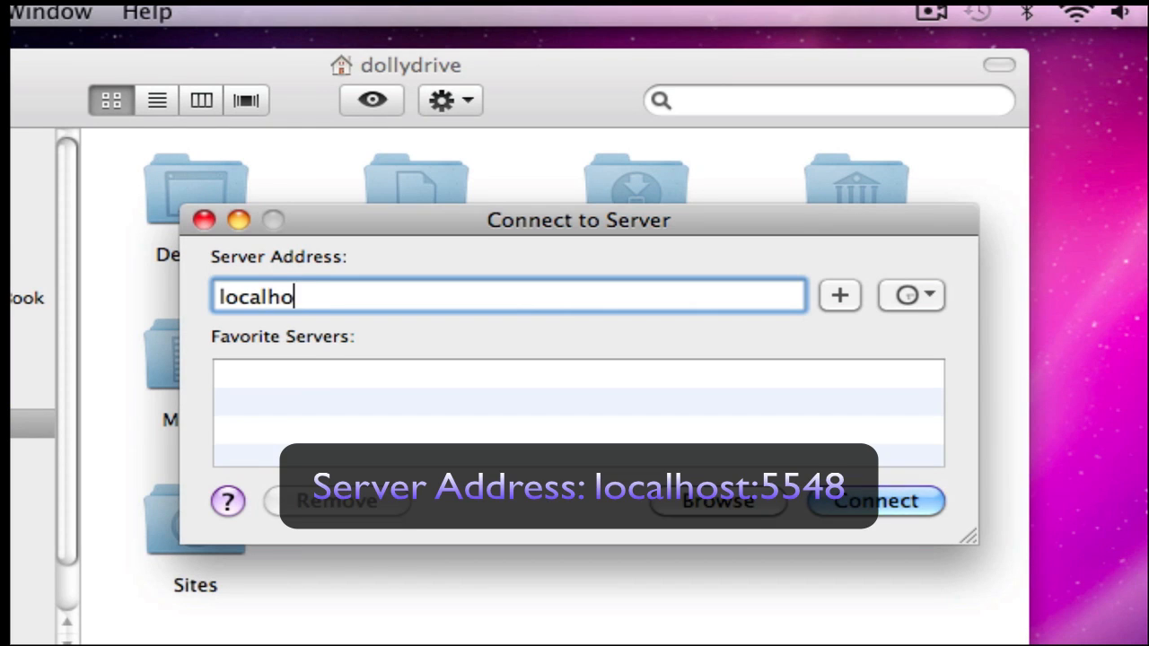
type("st")
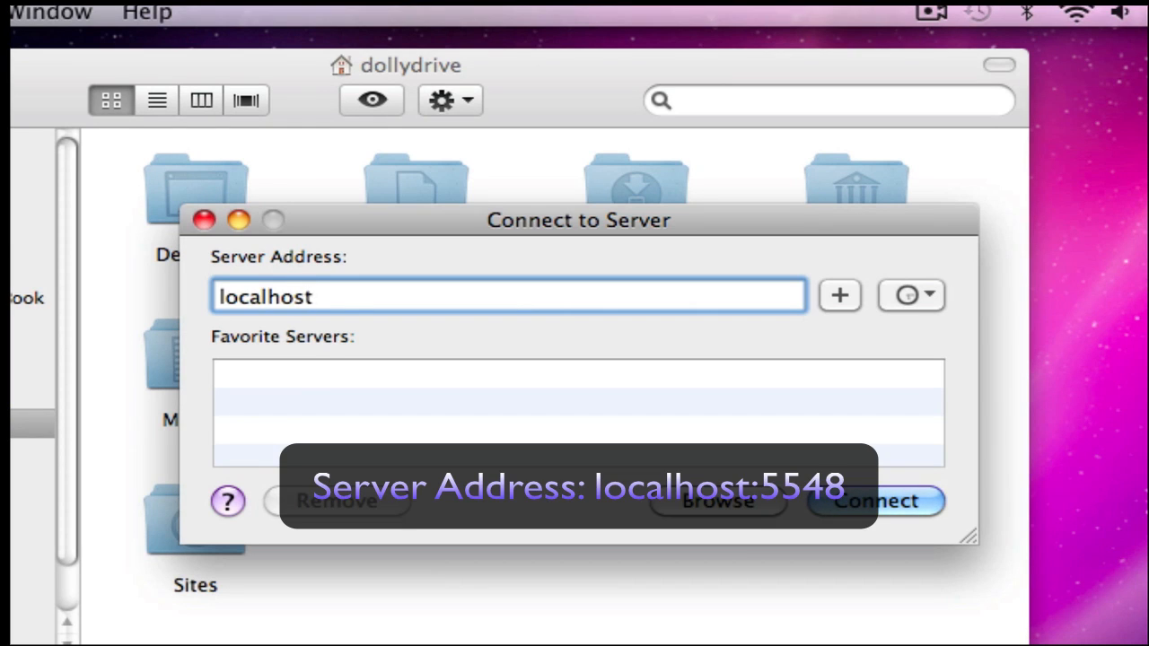
type(":")
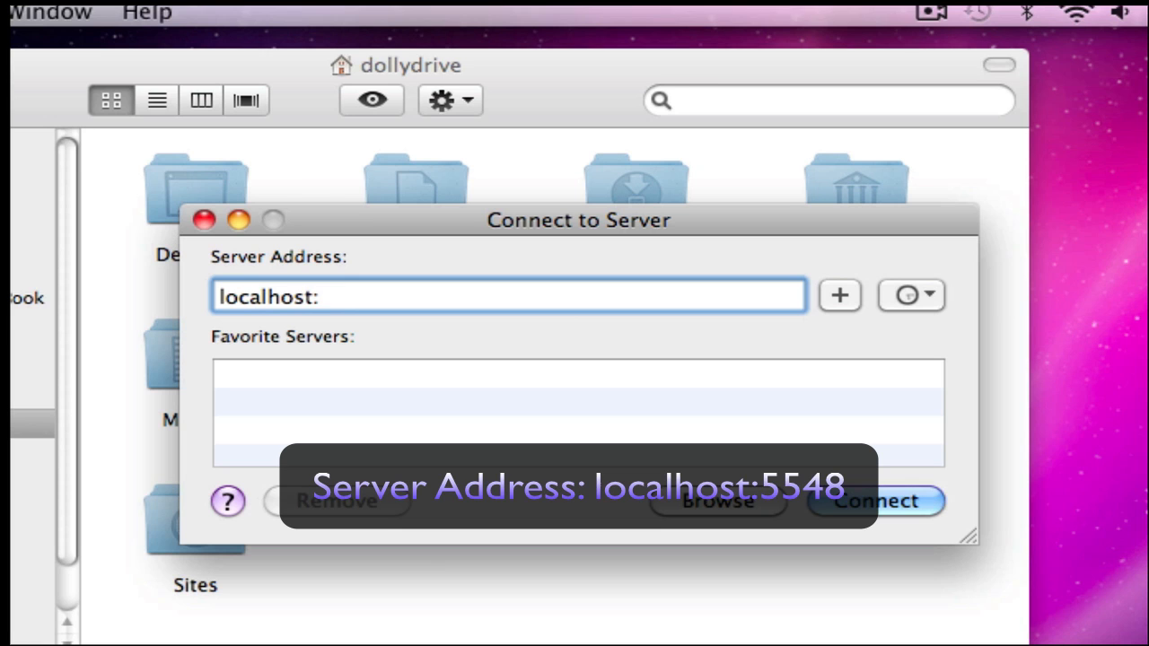
type("5548")
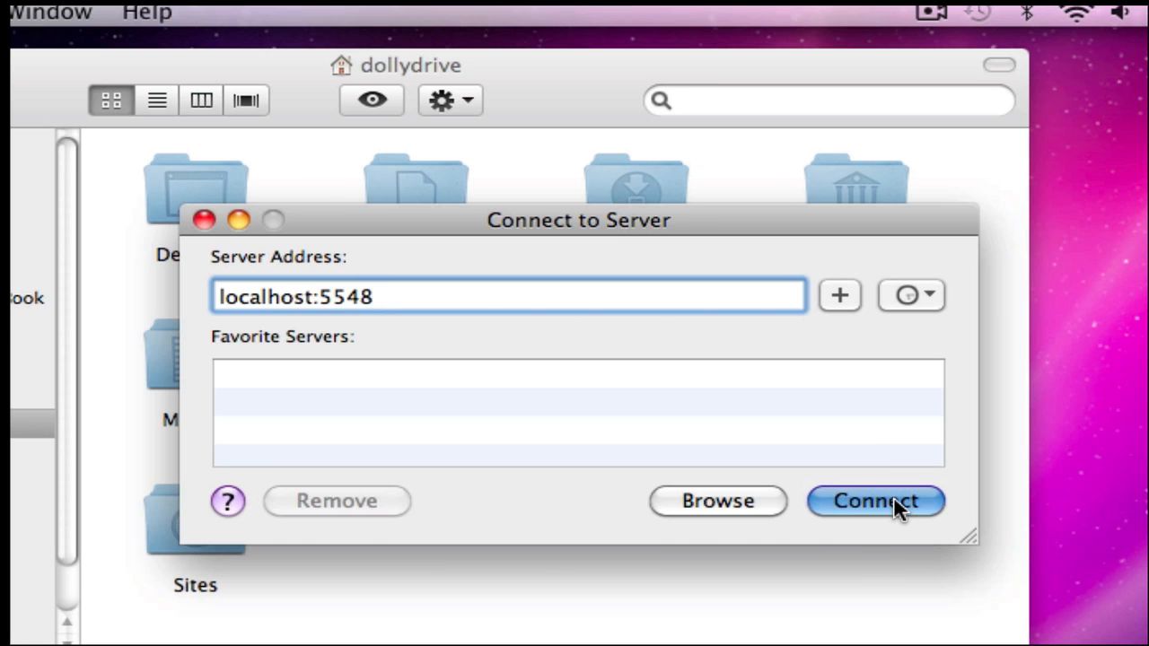
left_click(872, 501)
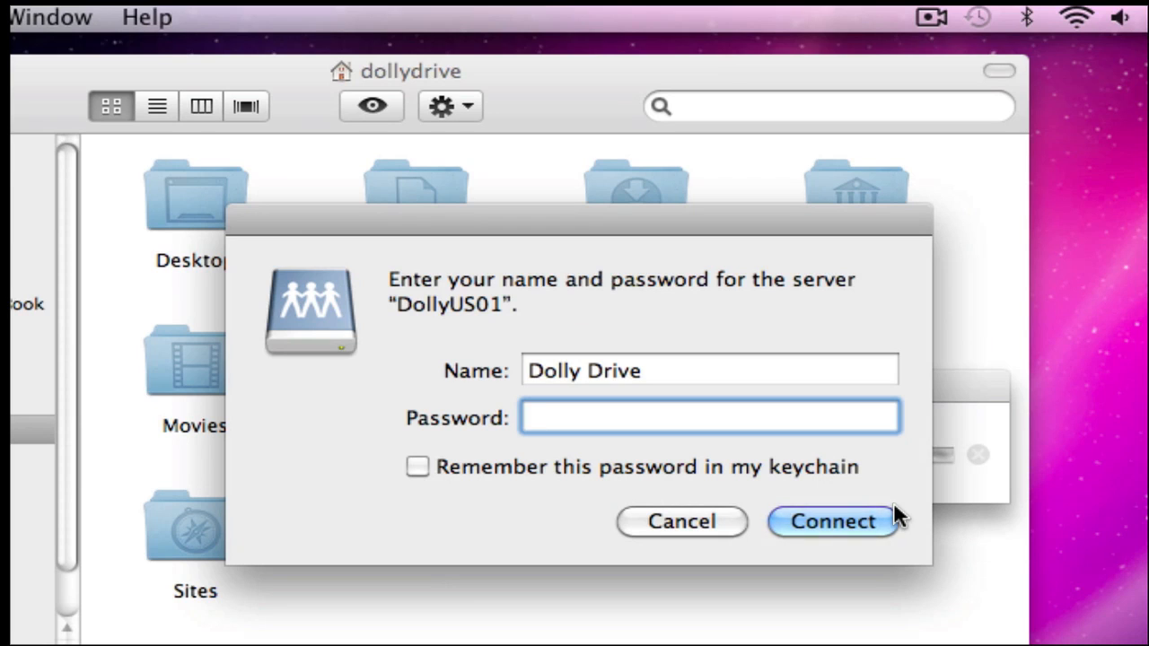
Enter the account name 'dollytrav' in the DollyUS01 login dialog.
left_click(709, 370)
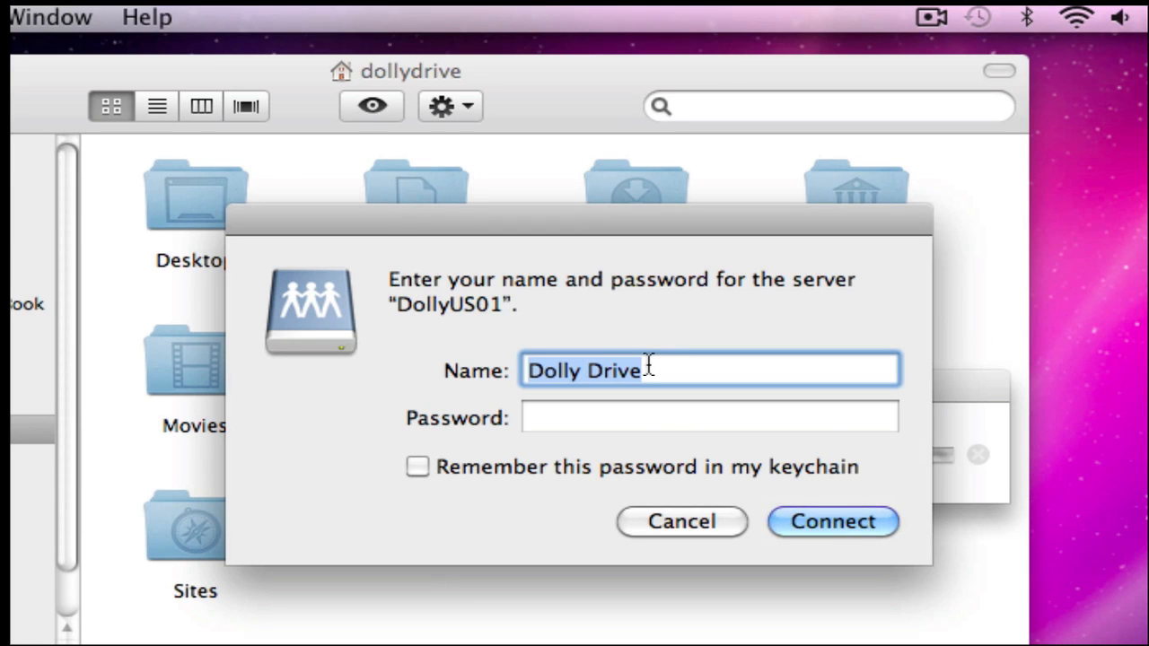
type("dol")
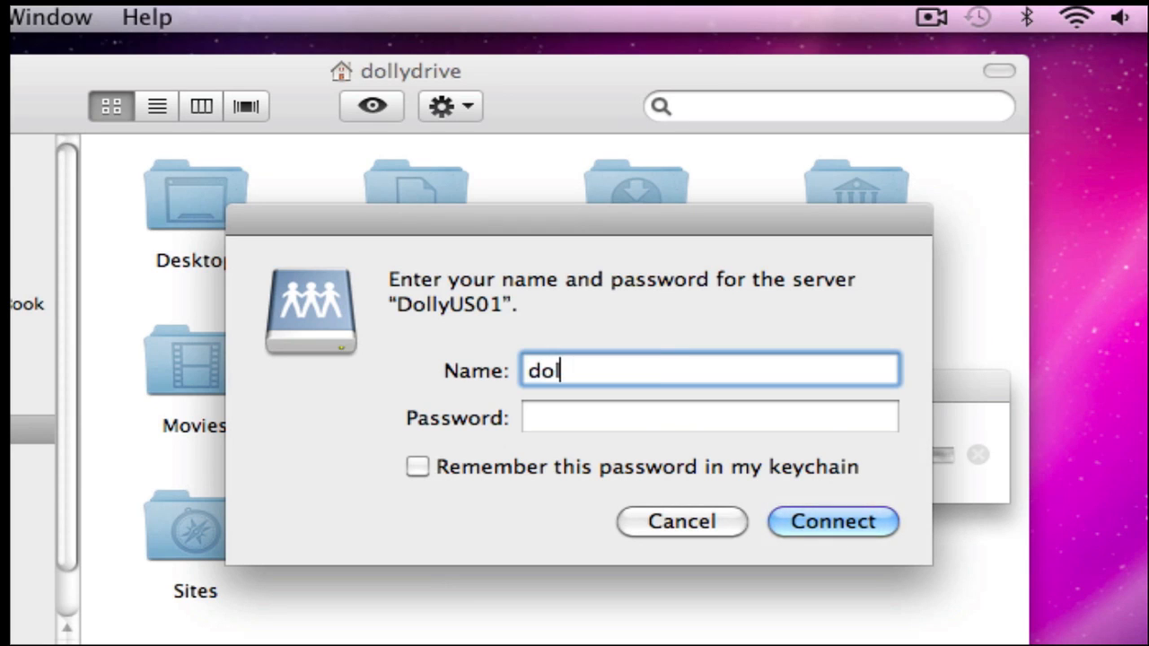
type("lytrav")
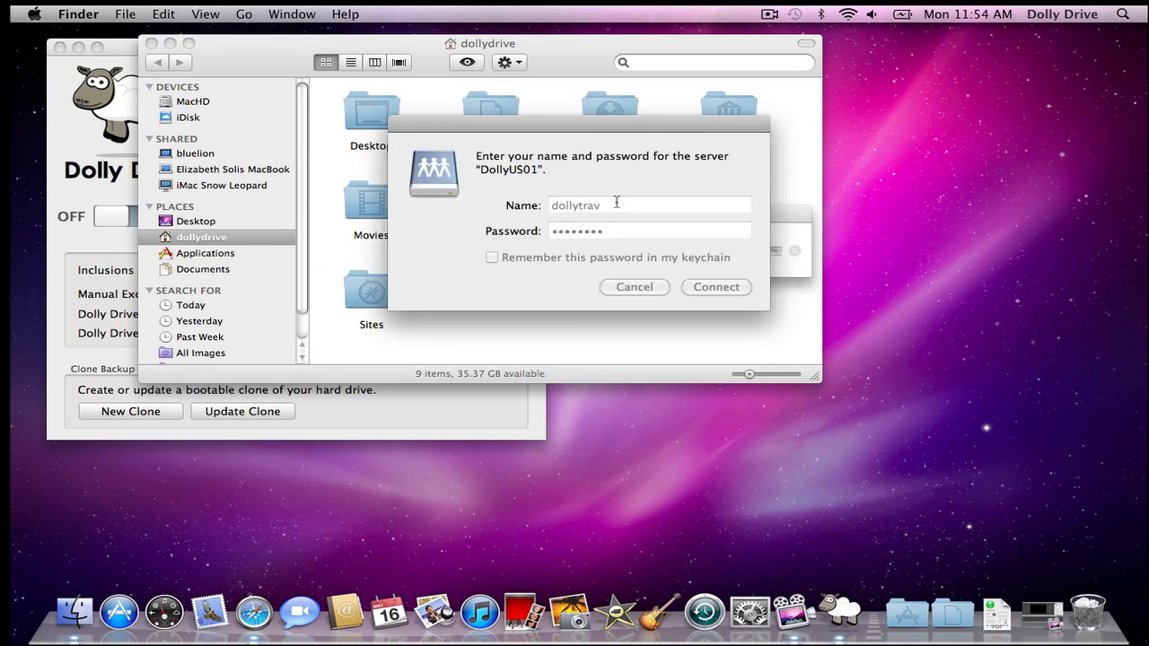
Connect to DollyUS01 and mount Dollyseed01.sparsebundle as the DollySeed disk.
left_click(715, 287)
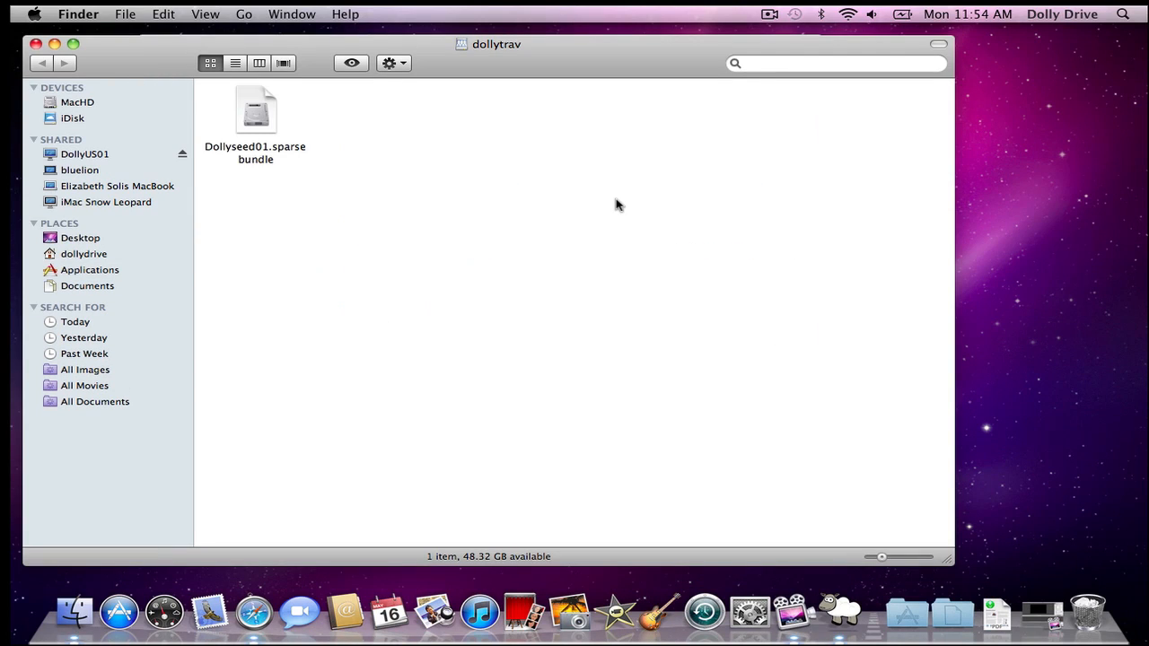
mouse_move(269, 124)
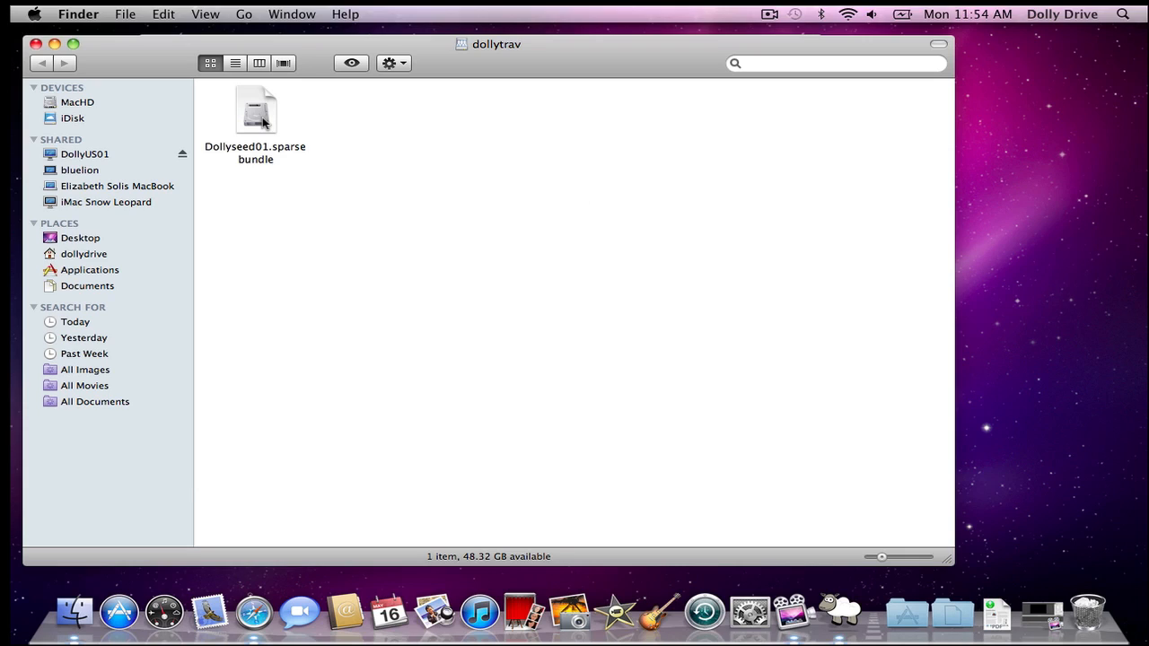
left_click(255, 111)
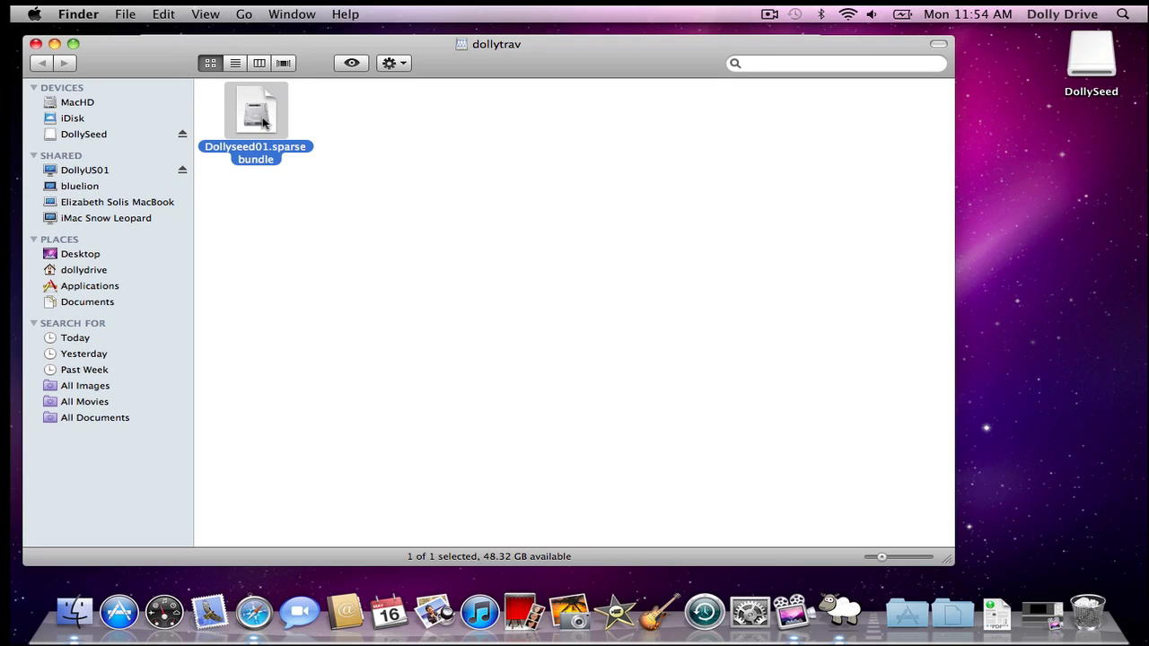
mouse_move(591, 212)
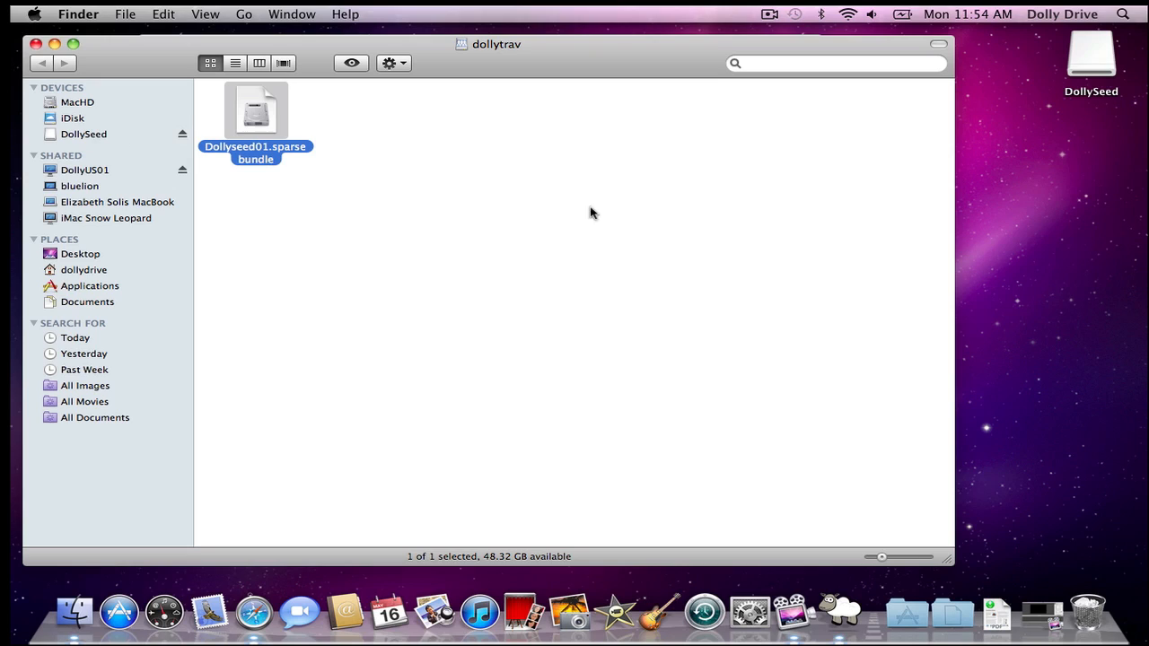
mouse_move(1102, 65)
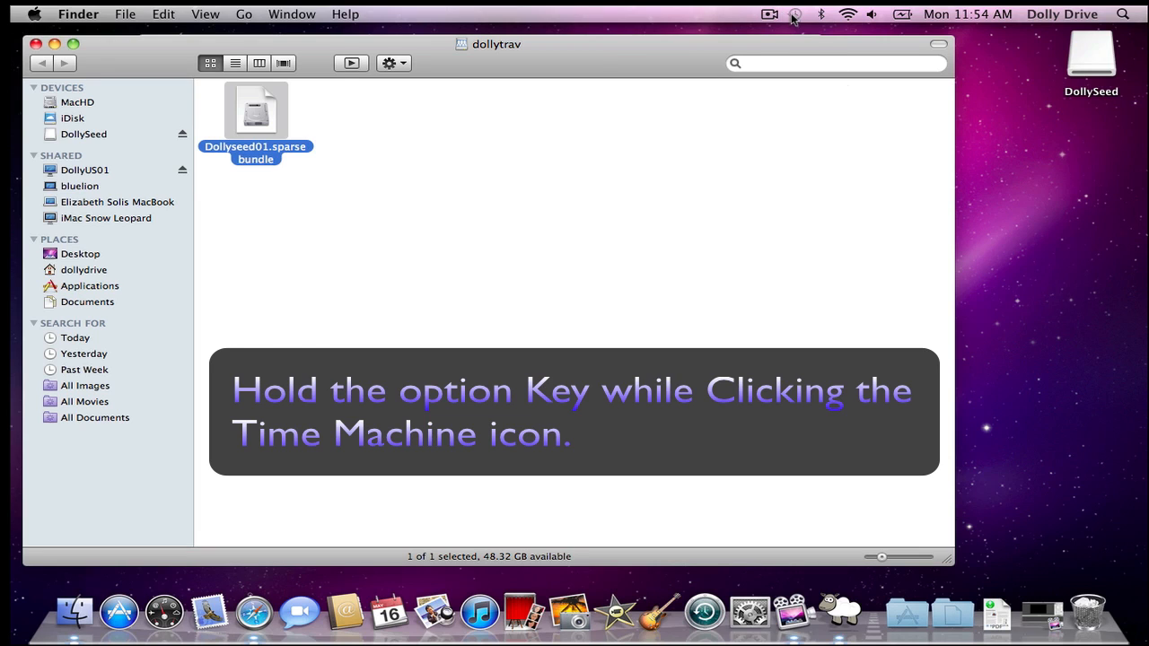
Bring up the Time Machine menu to browse other Time Machine disks.
left_click(794, 14)
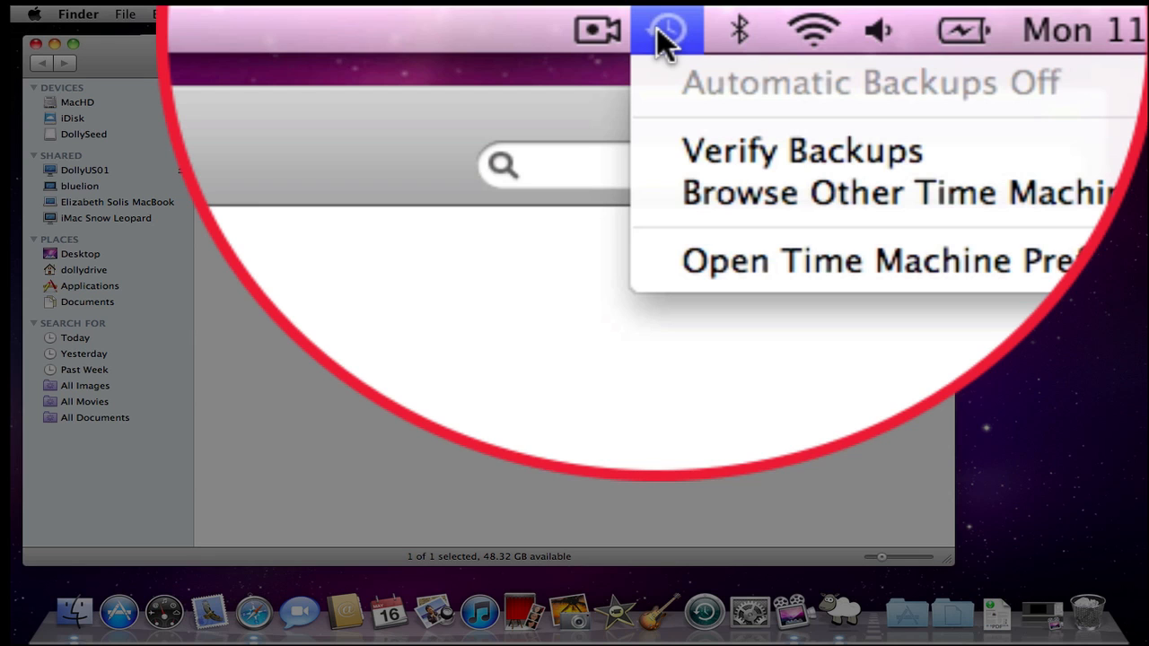
mouse_move(664, 194)
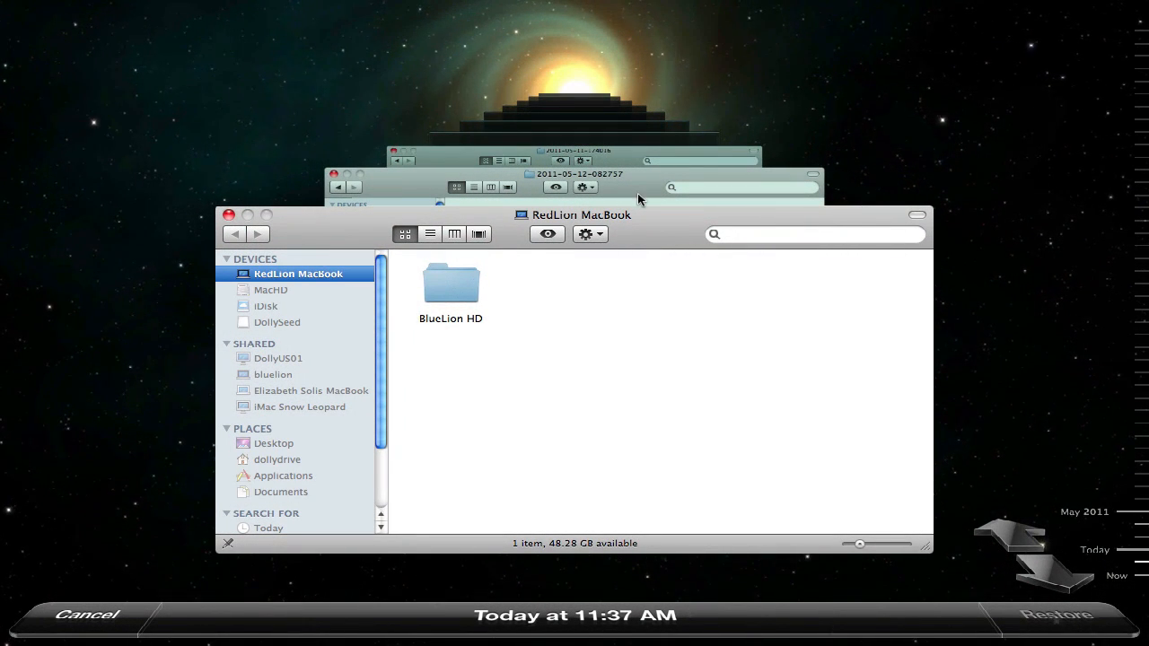
mouse_move(643, 201)
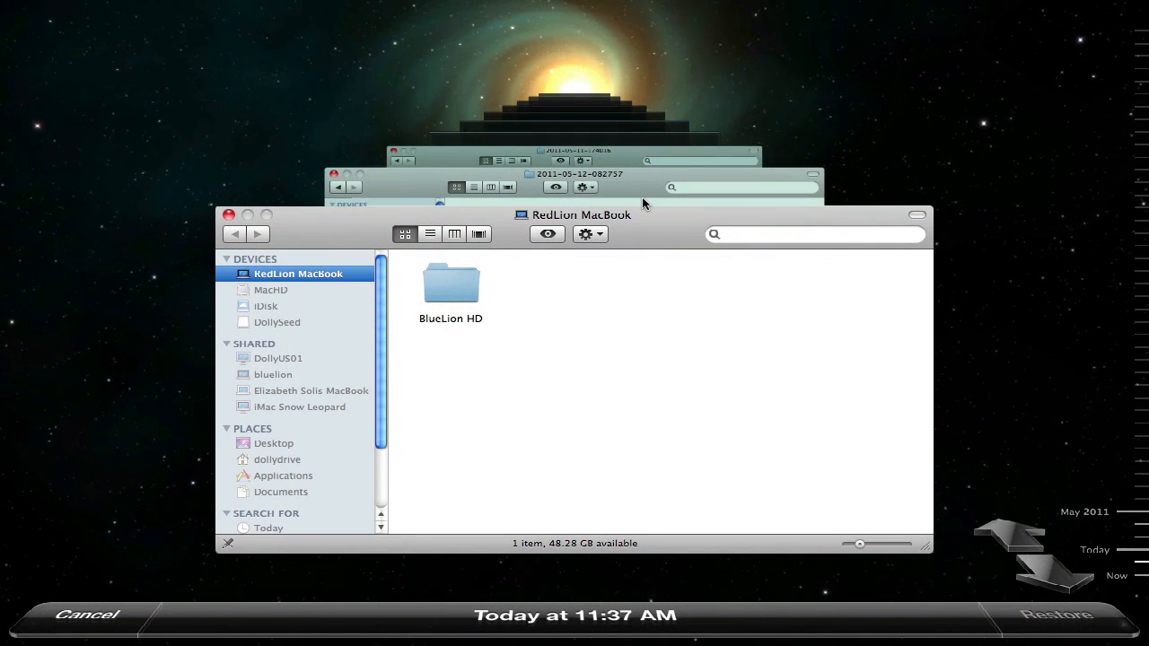
Select the BlueLion HD backup in list view and expand its folders.
left_click(450, 284)
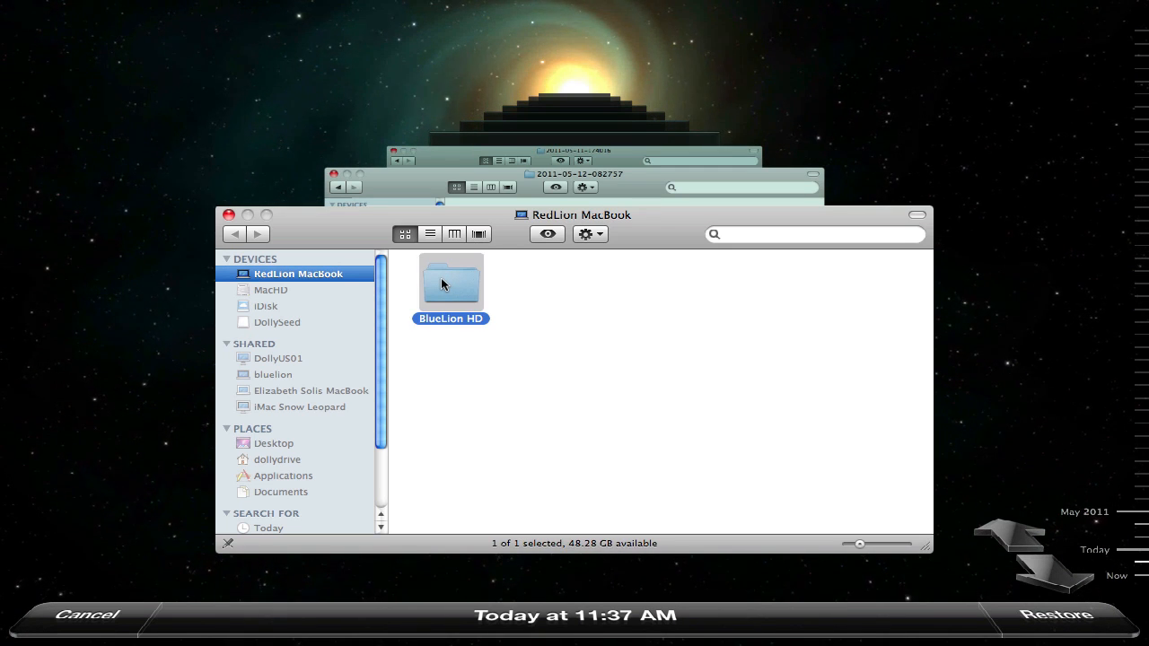
left_click(429, 234)
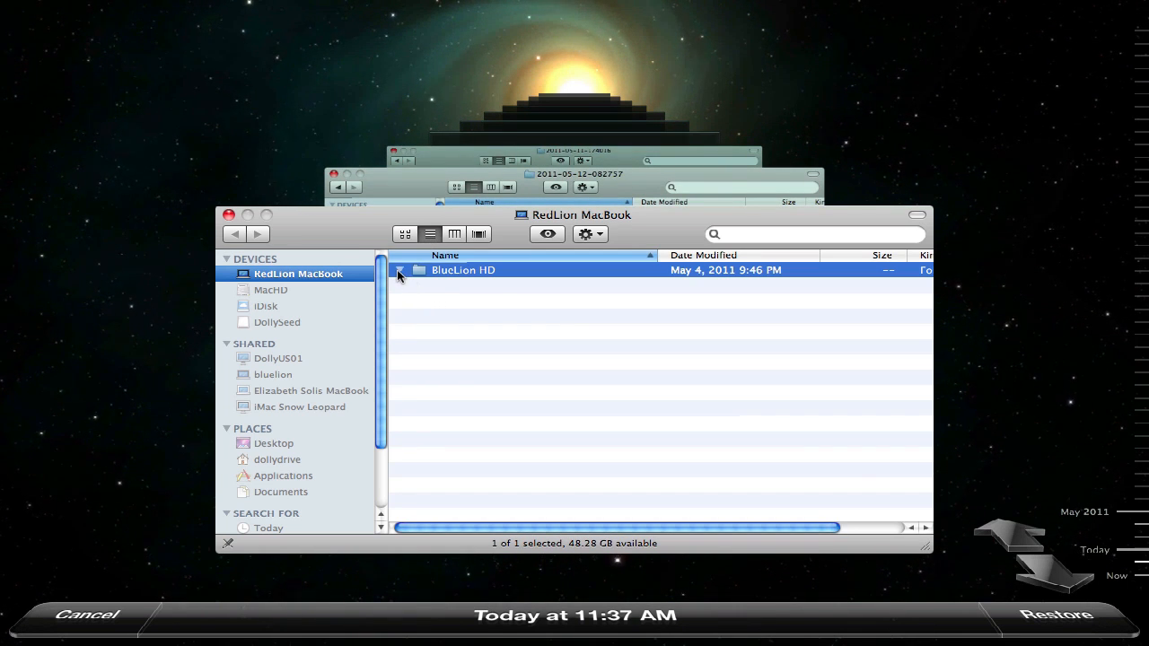
left_click(398, 269)
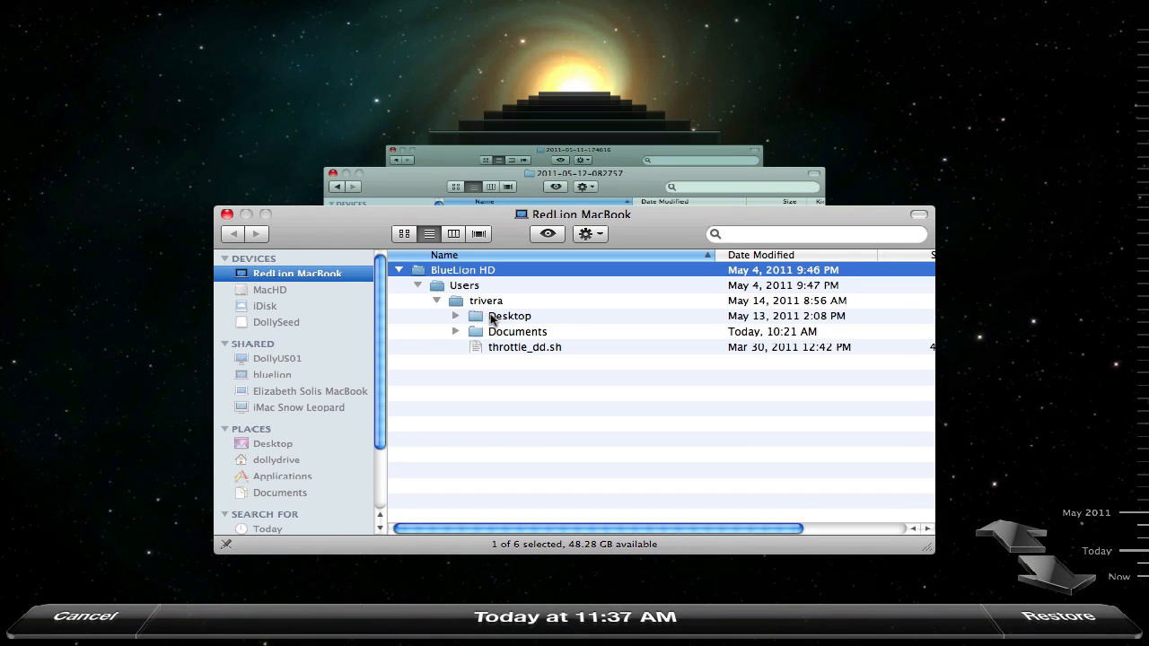
Start restoring the backed-up Desktop folder to another location.
left_click(510, 316)
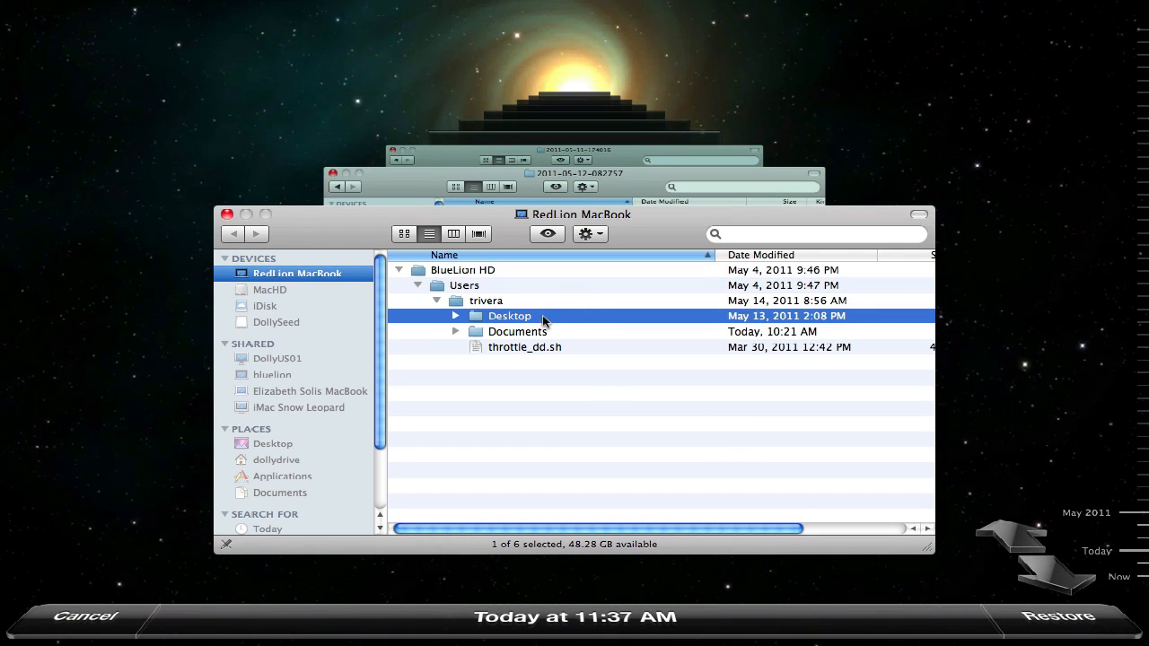
right_click(510, 316)
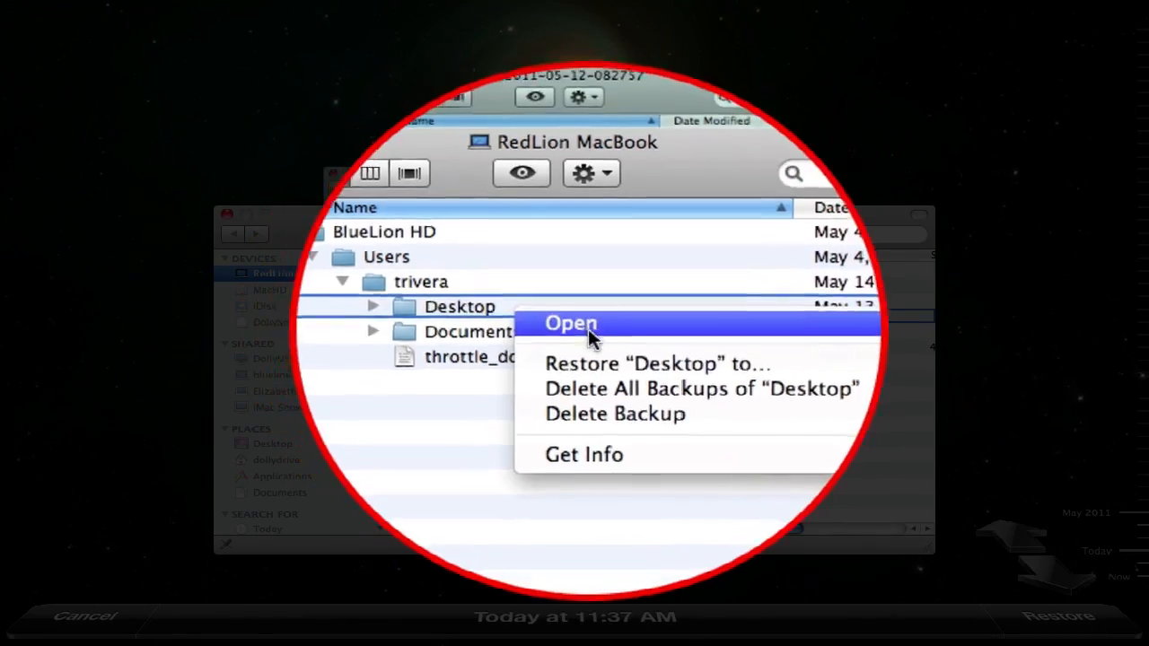
left_click(571, 323)
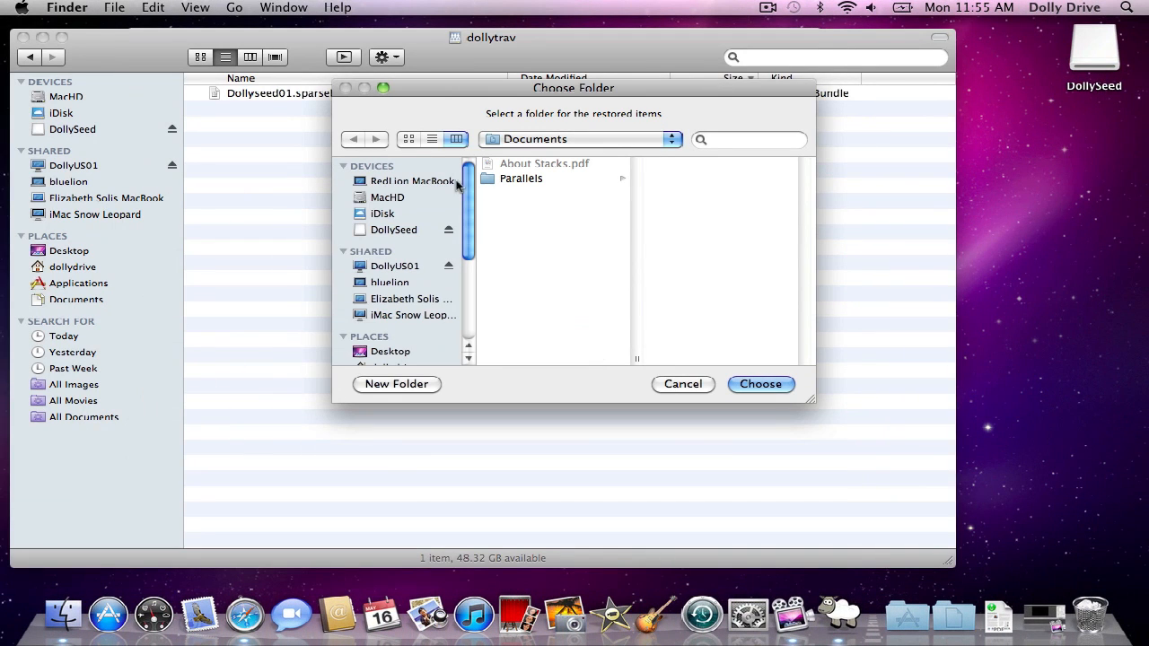
Restore Desktop into the dollydrive home folder, replacing the existing one with admin authorization.
scroll("down", 3)
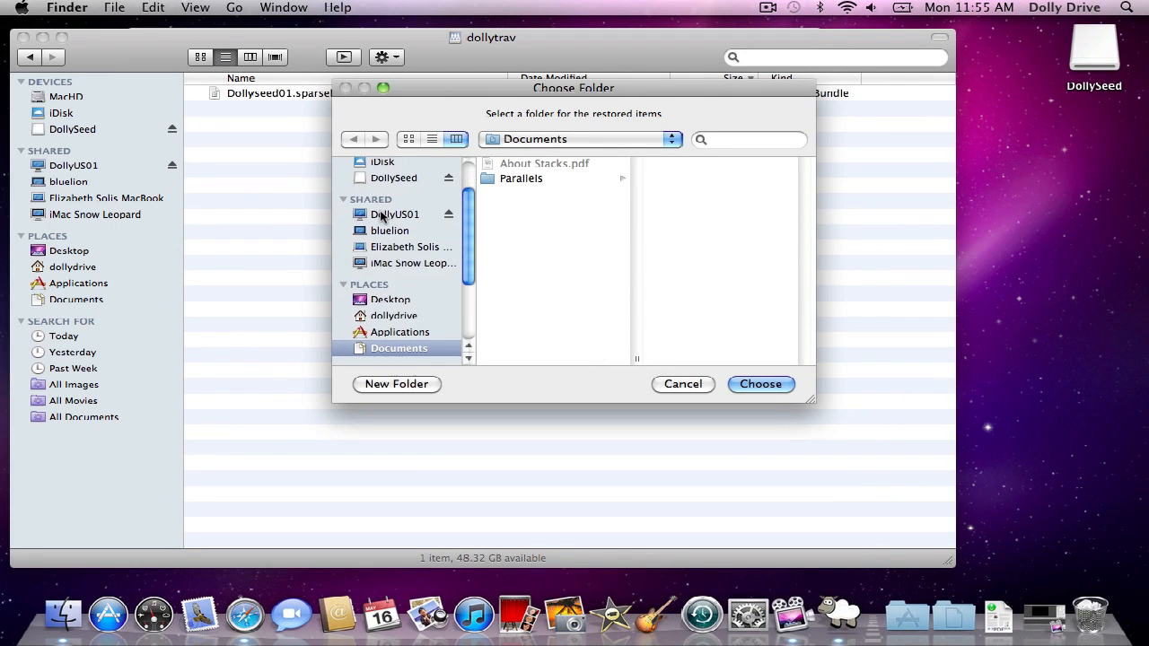
left_click(395, 316)
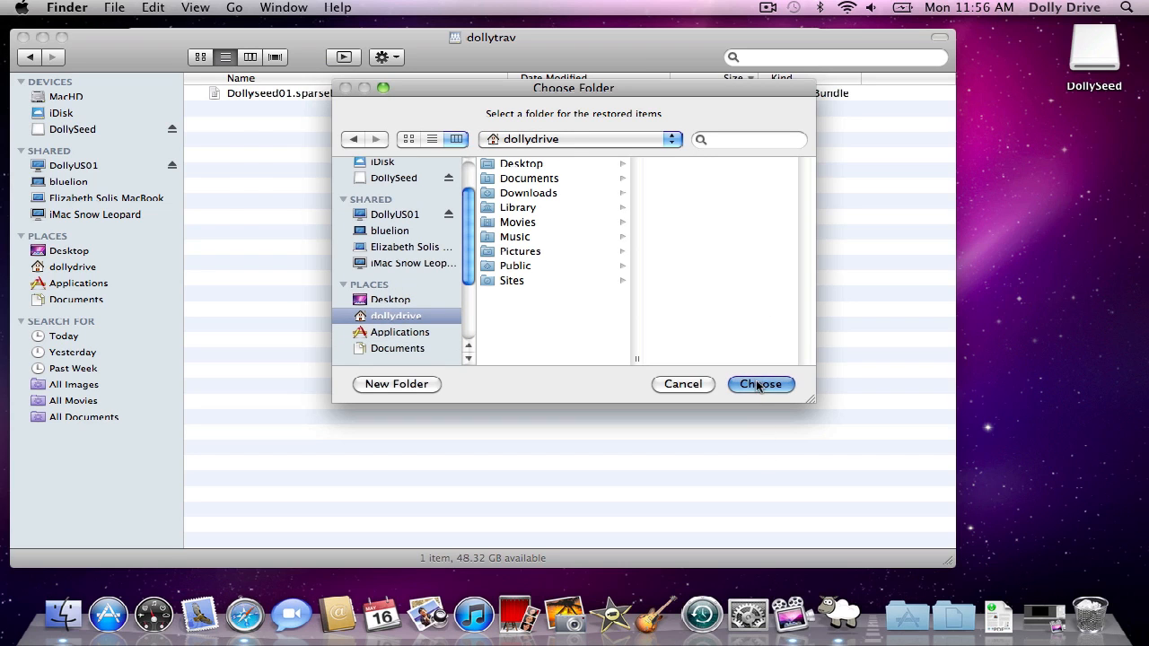
left_click(761, 384)
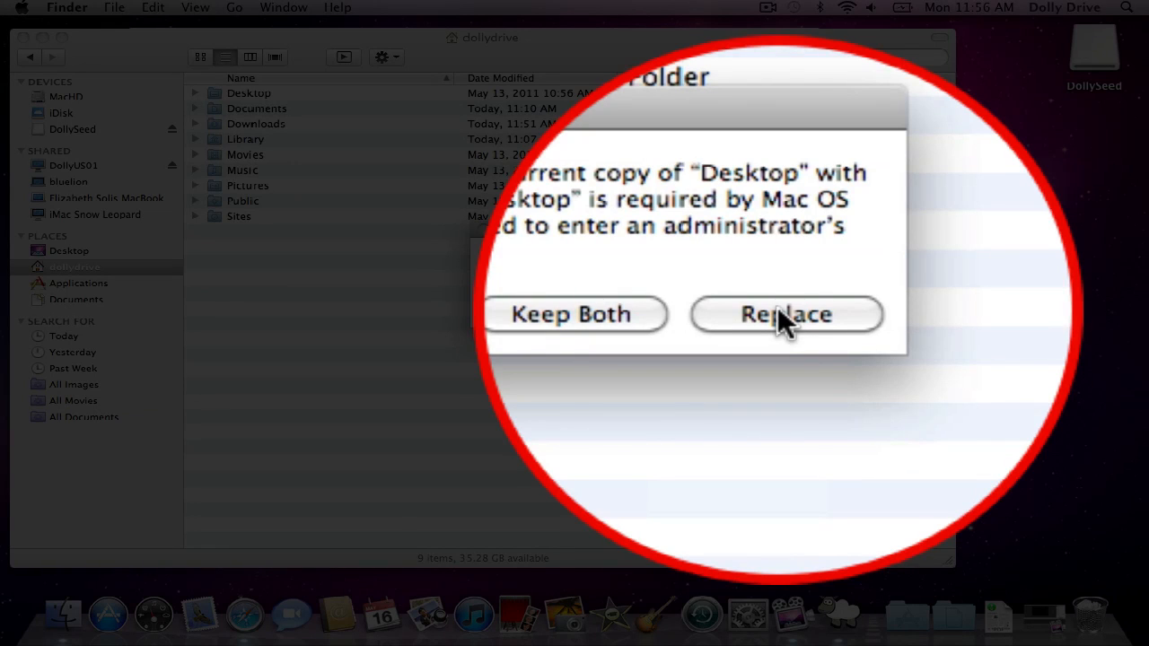
left_click(787, 314)
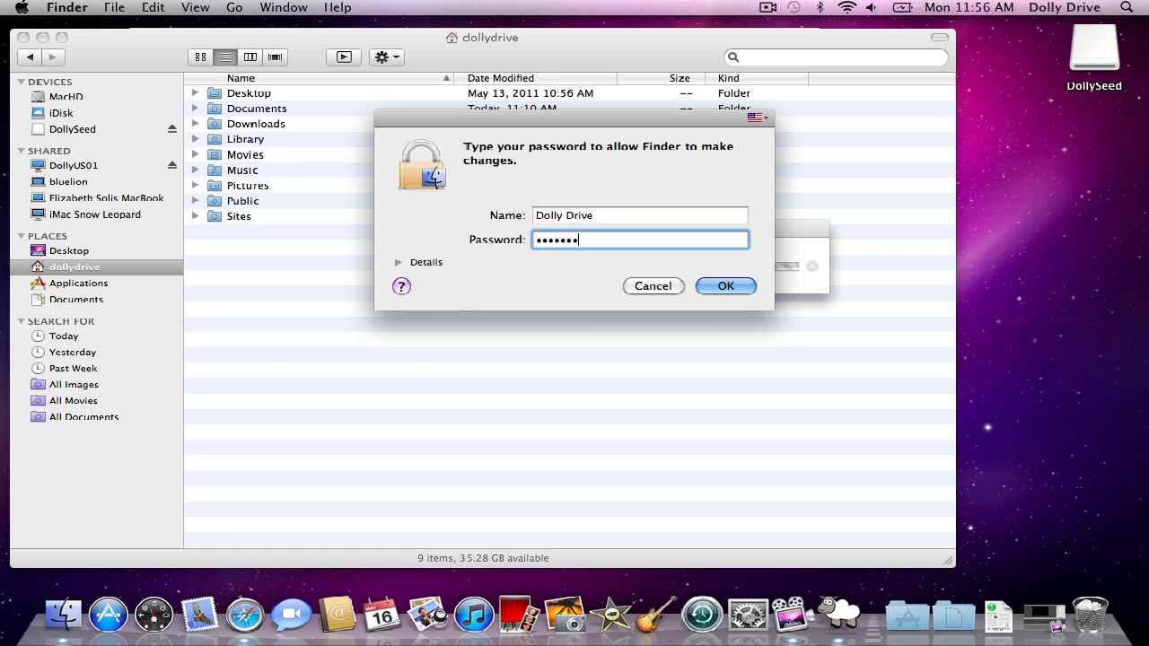
left_click(725, 286)
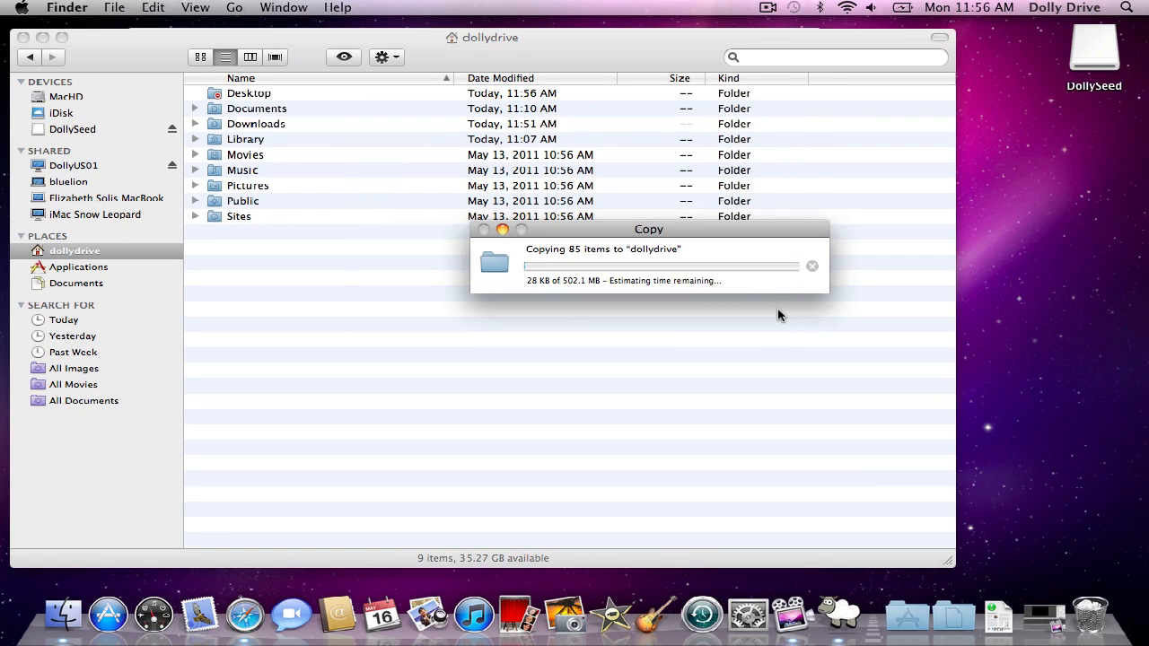